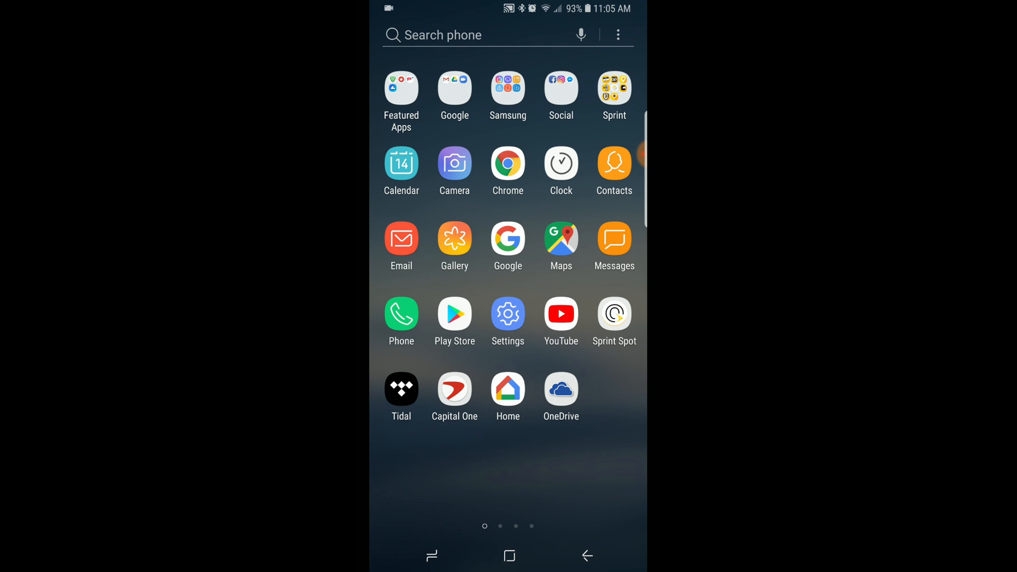
# Step: Search Google Play for 'ale' and open the Amazon Alexa app listing
pyautogui.hscroll(-3)
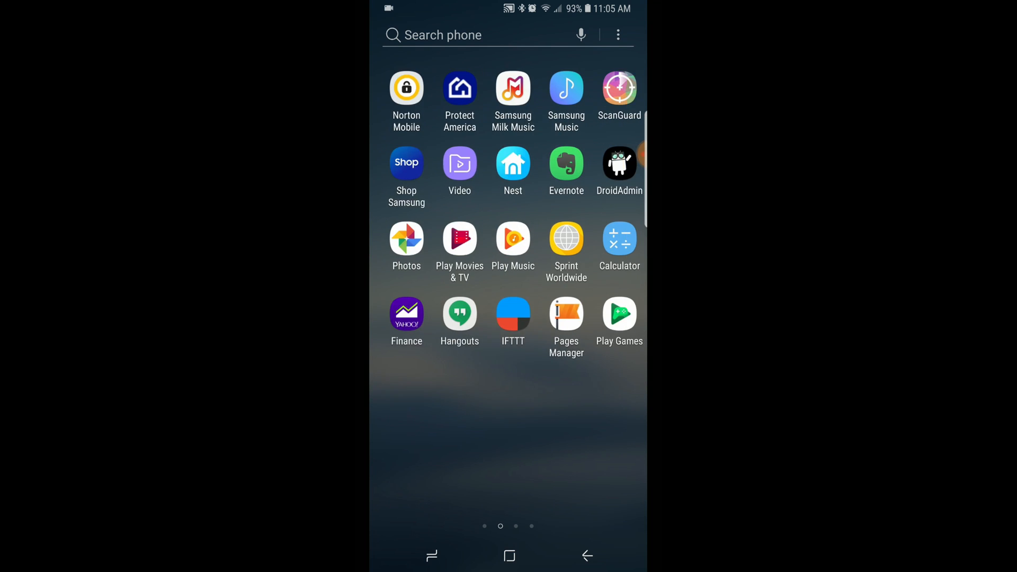
pyautogui.hscroll(-3)
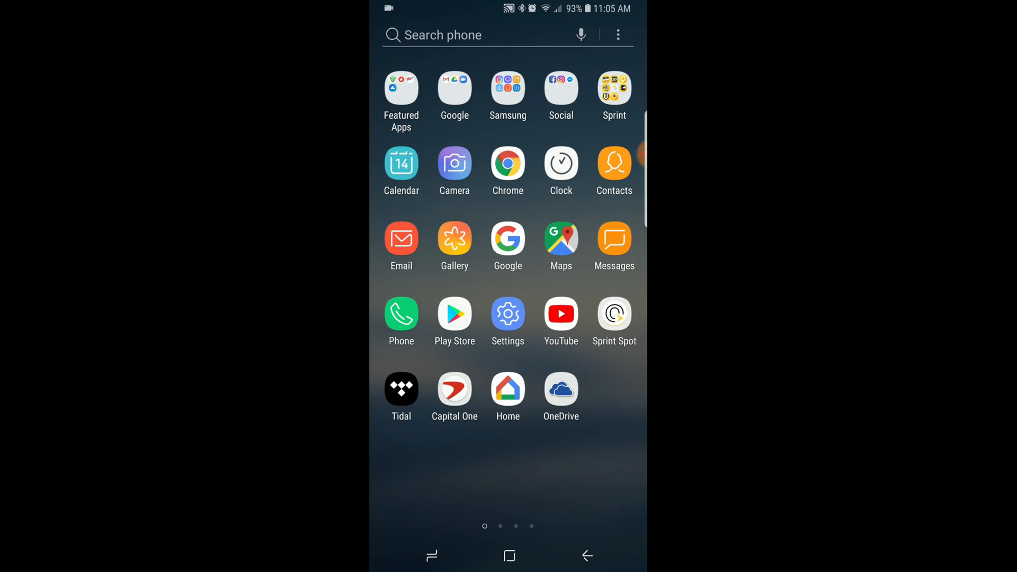
pyautogui.click(454, 314)
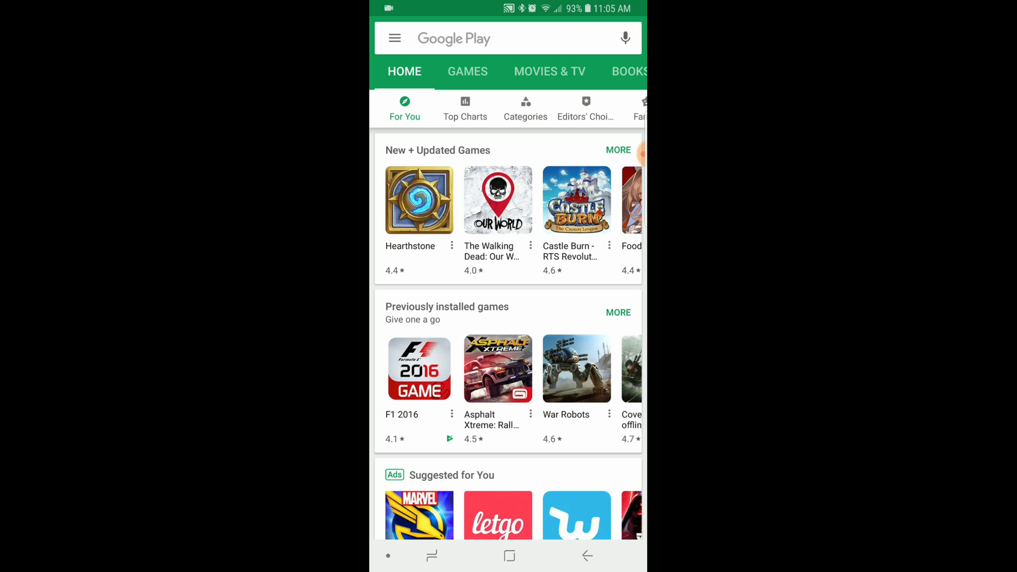
pyautogui.scroll(-3)
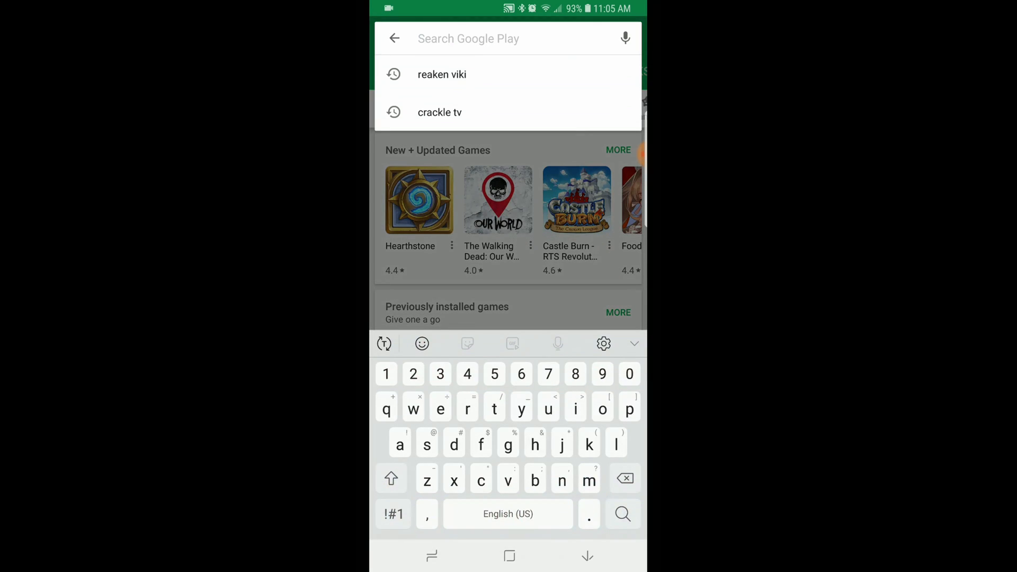
pyautogui.write('a')
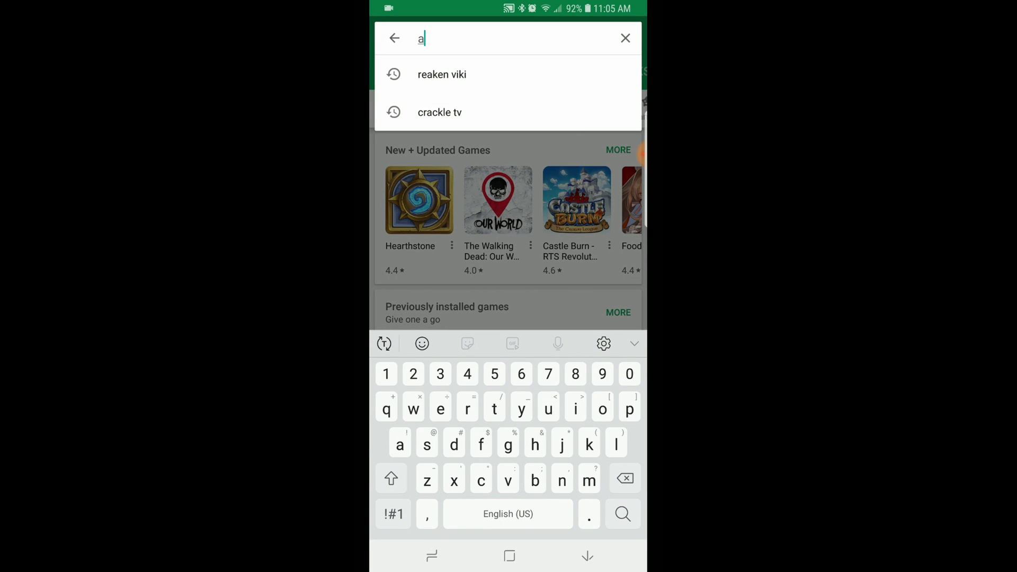
pyautogui.write('le')
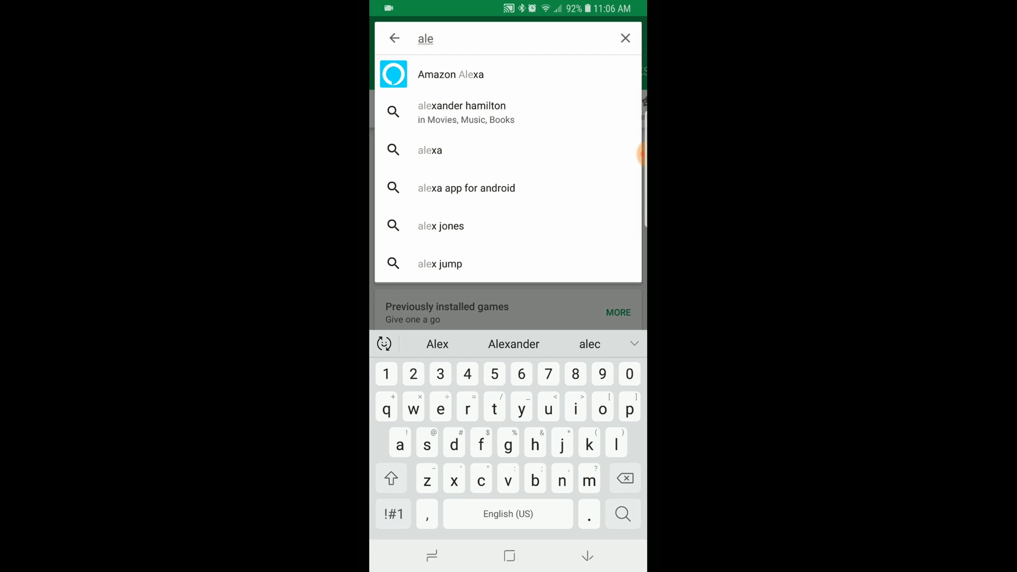
pyautogui.click(450, 75)
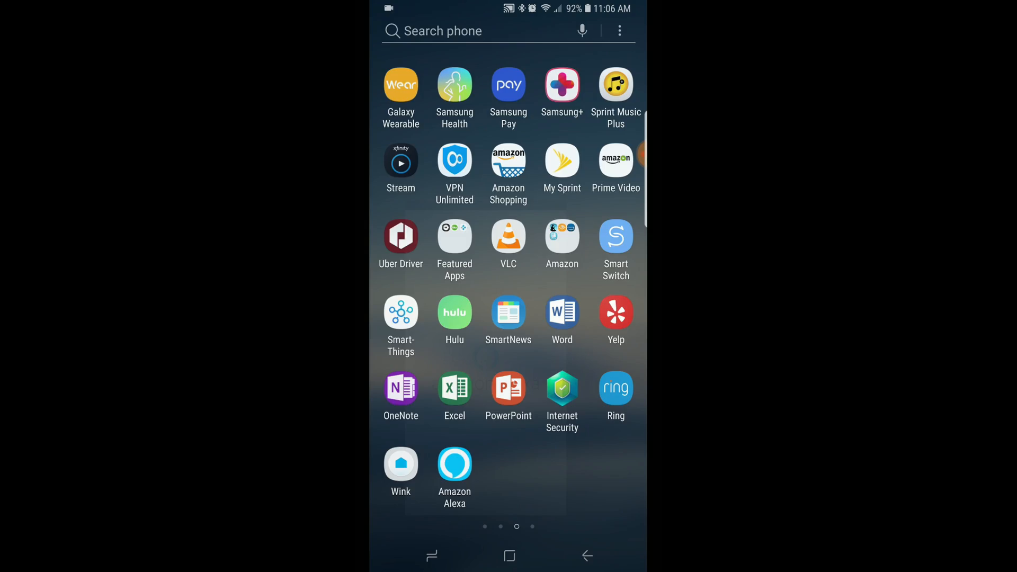
# Step: Launch Amazon Alexa and choose Skills from its hamburger menu
pyautogui.click(454, 465)
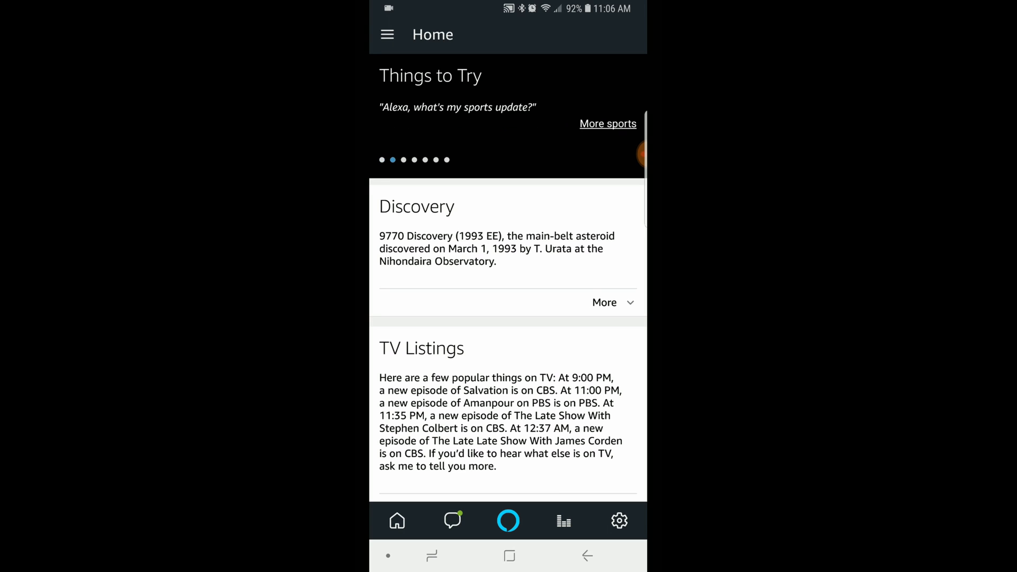
pyautogui.click(387, 34)
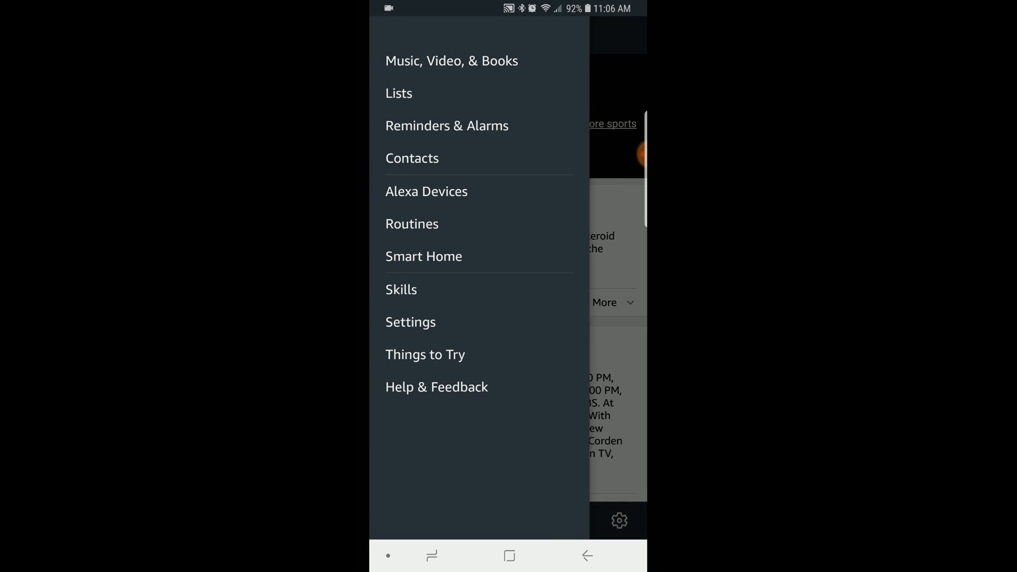
pyautogui.click(401, 290)
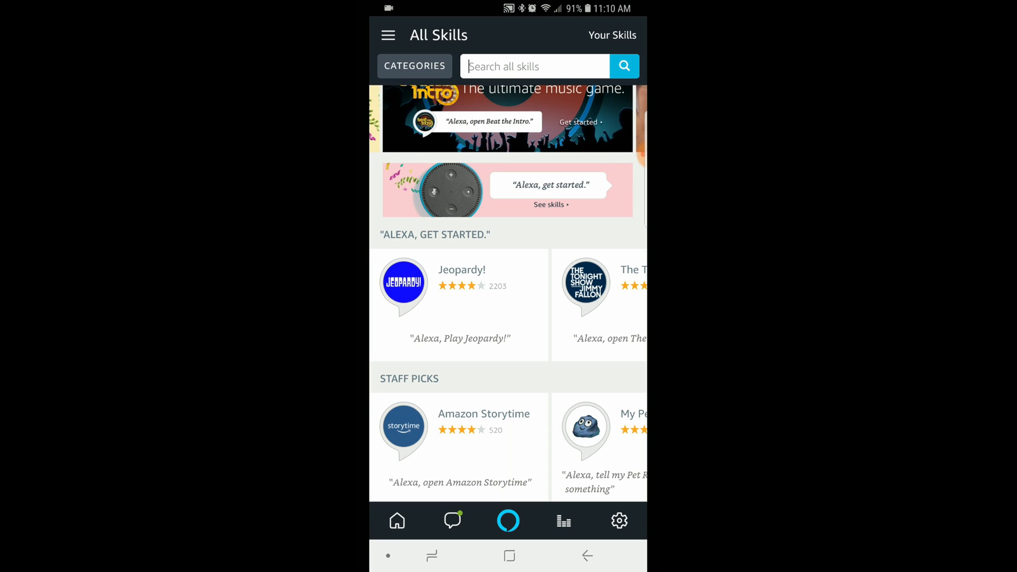
# Step: Search the skills catalogue for 'ring' and open the Ring Video Doorbell skill
pyautogui.click(533, 66)
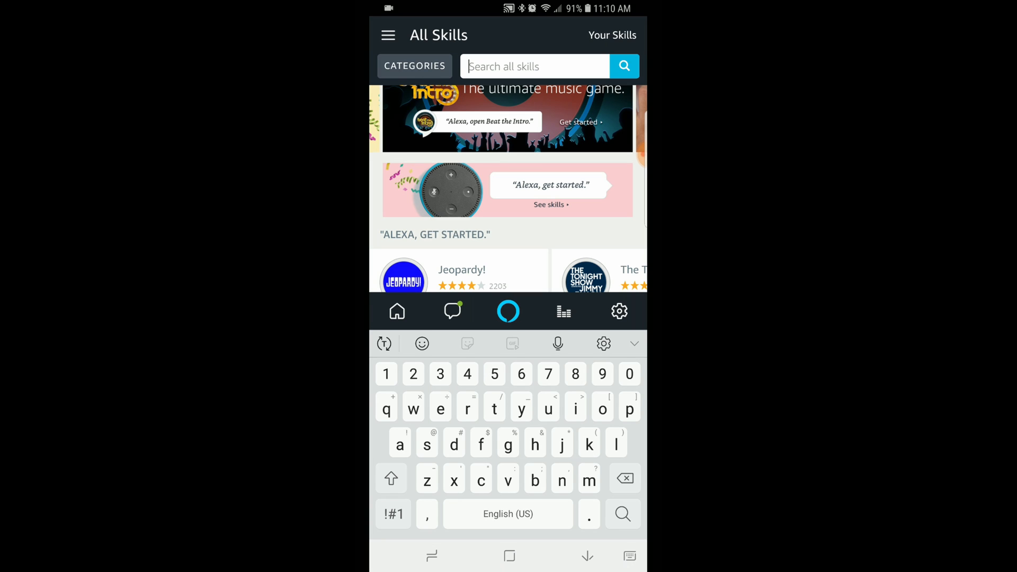
pyautogui.write('ring')
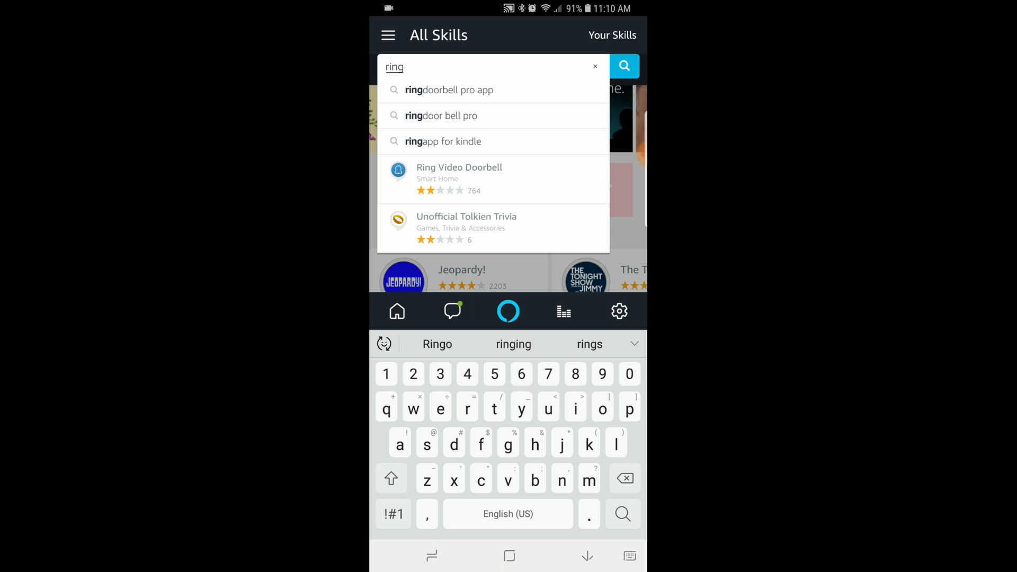
pyautogui.click(459, 178)
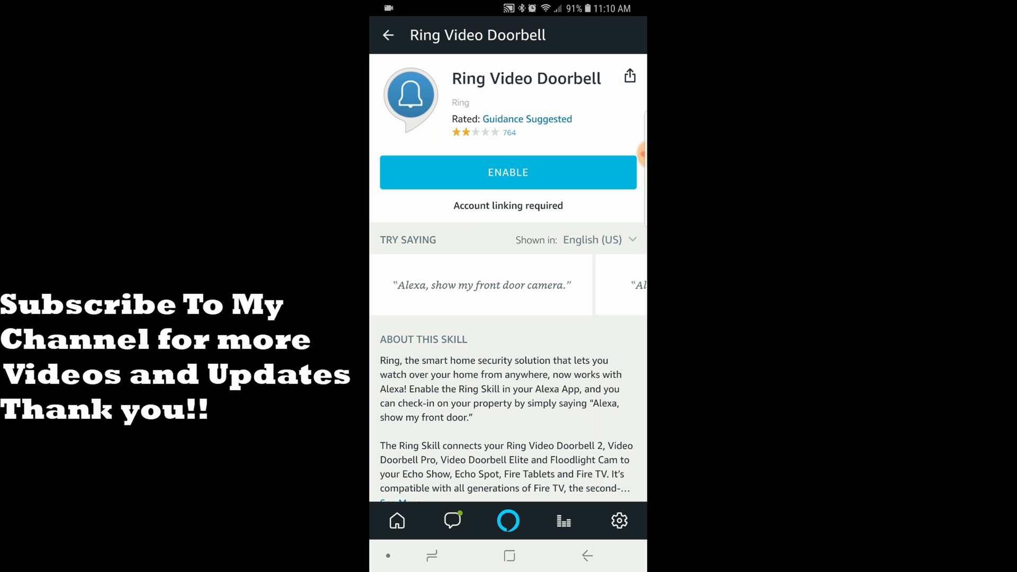
# Step: Enable Ring Video Doorbell, authorize the Ring account link, and dismiss the confirmation
pyautogui.click(508, 172)
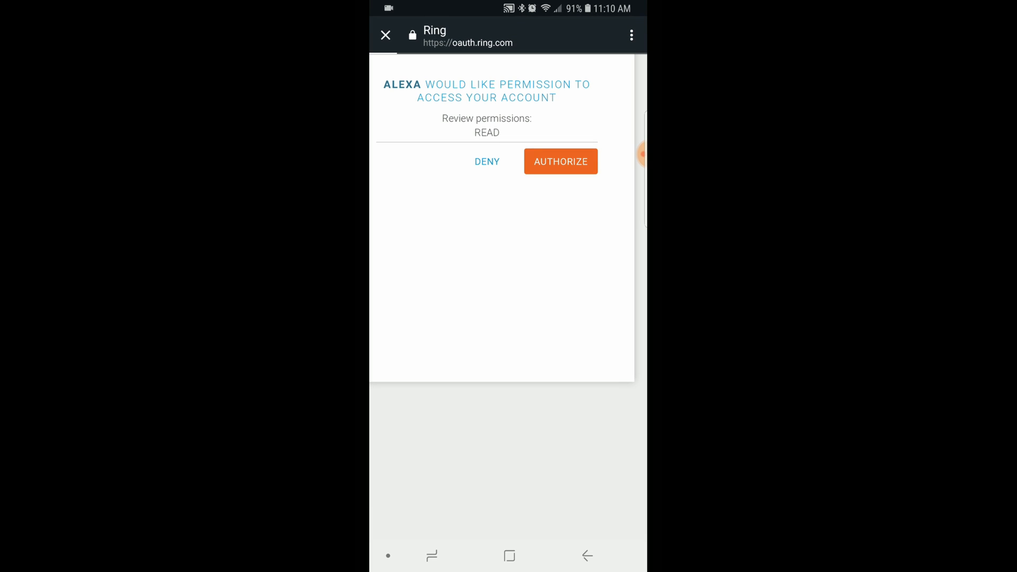
pyautogui.click(560, 161)
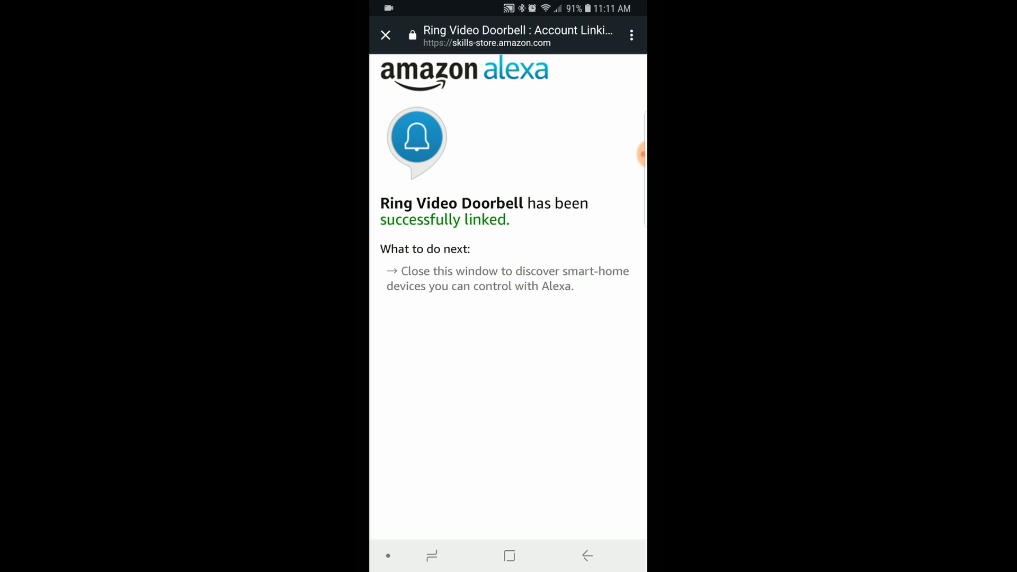
pyautogui.click(385, 35)
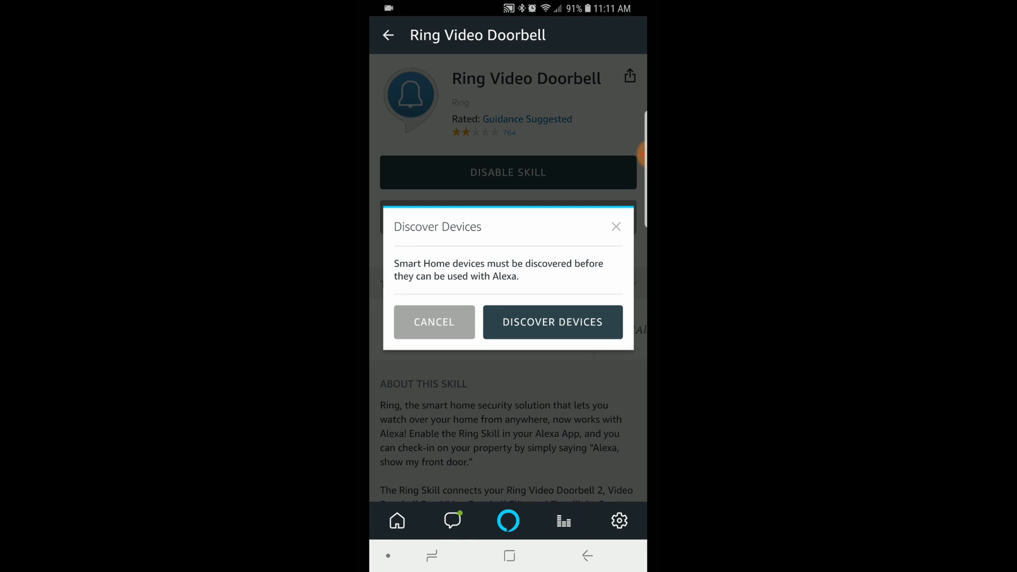
# Step: Run device discovery to add the Backyard, Front Door and Front Garage cameras
pyautogui.click(552, 321)
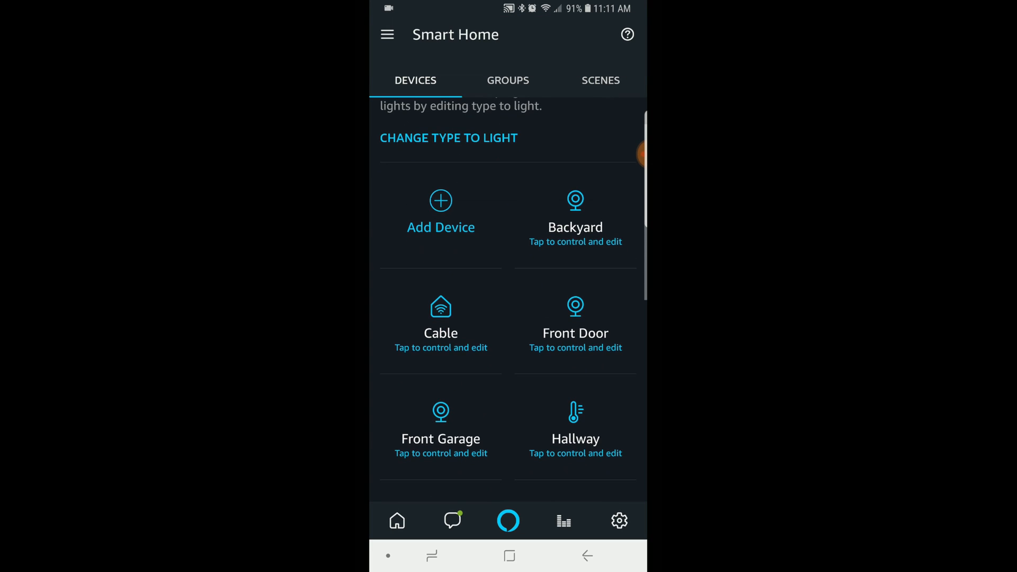
# Step: Scroll through the first part of the Smart Home device list
pyautogui.scroll(-3)
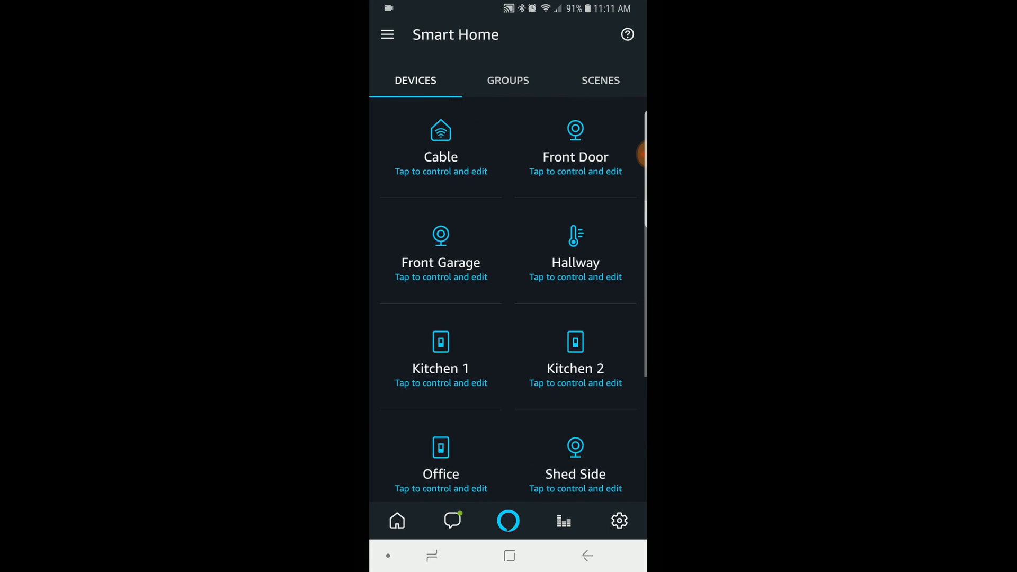
pyautogui.scroll(-3)
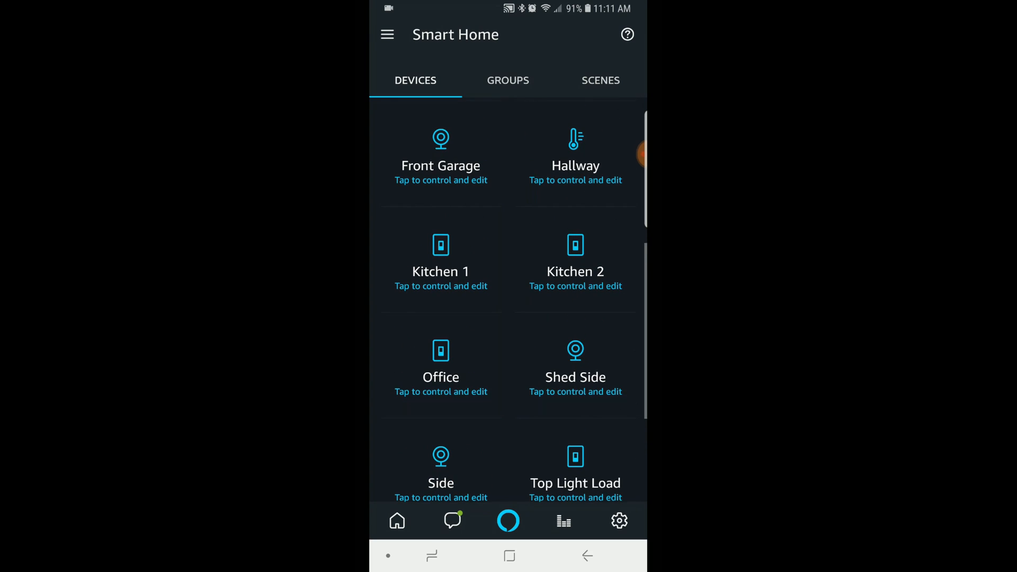
pyautogui.scroll(-3)
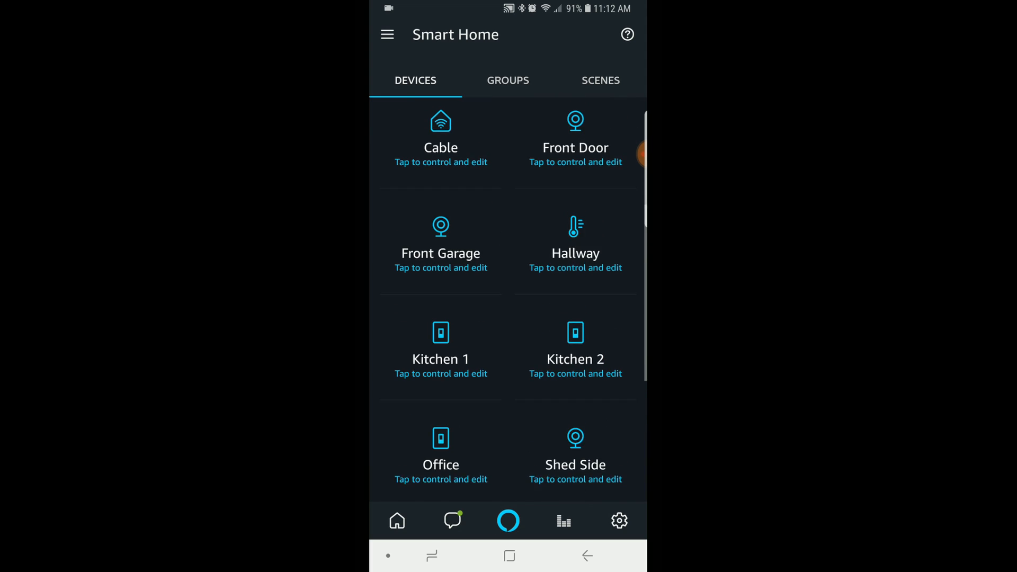
pyautogui.scroll(-3)
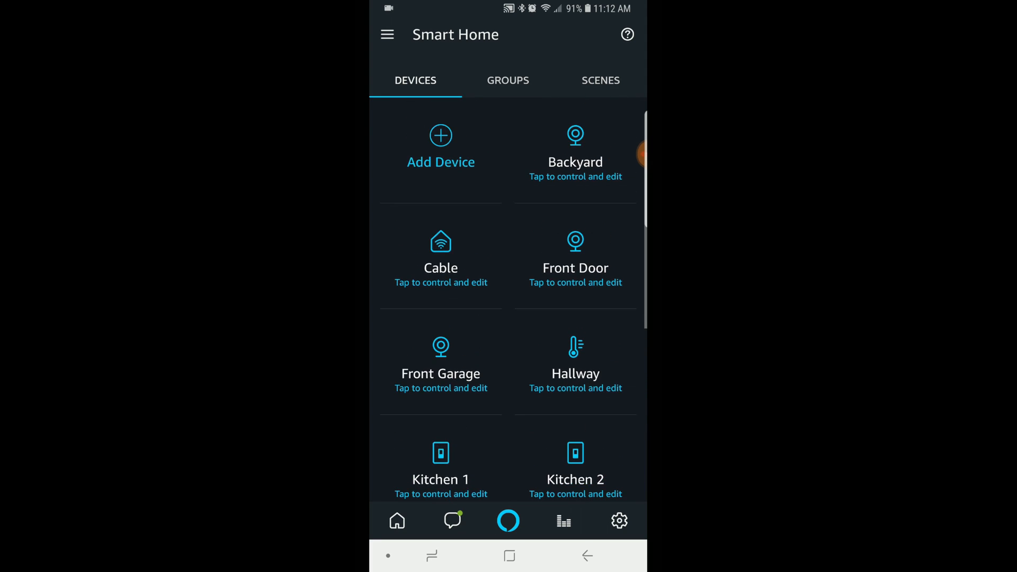
pyautogui.scroll(-3)
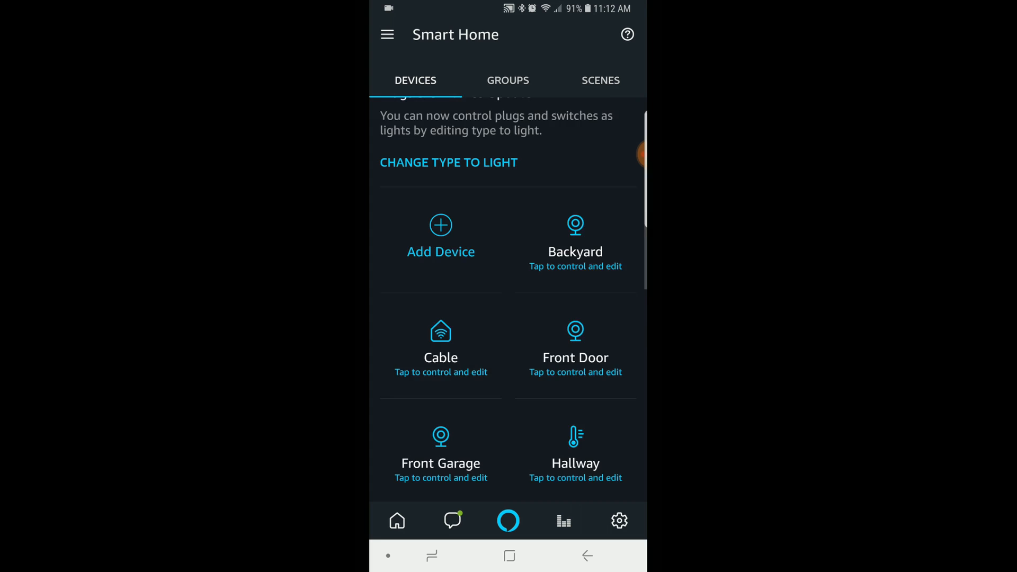
pyautogui.scroll(-3)
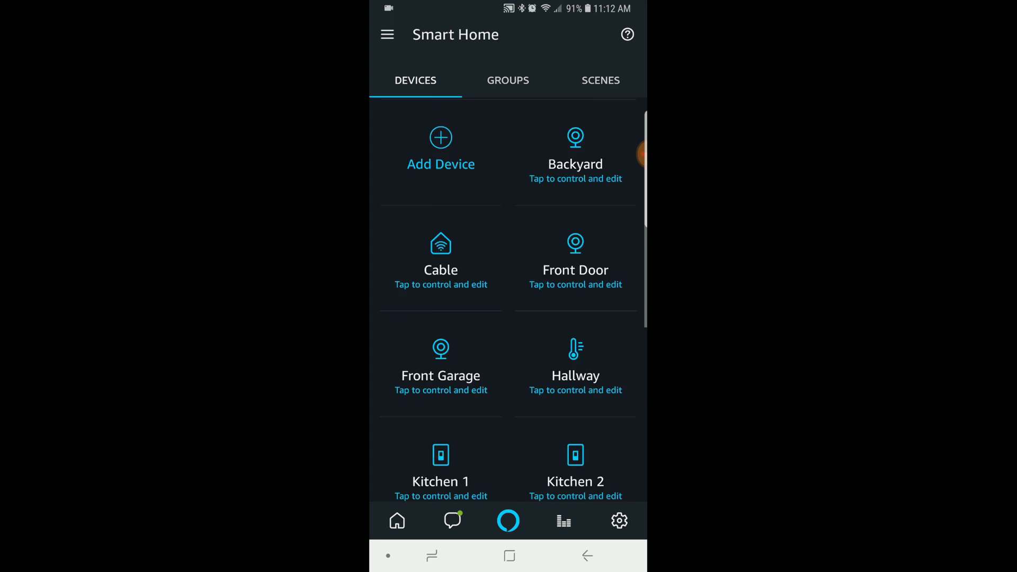
pyautogui.scroll(-3)
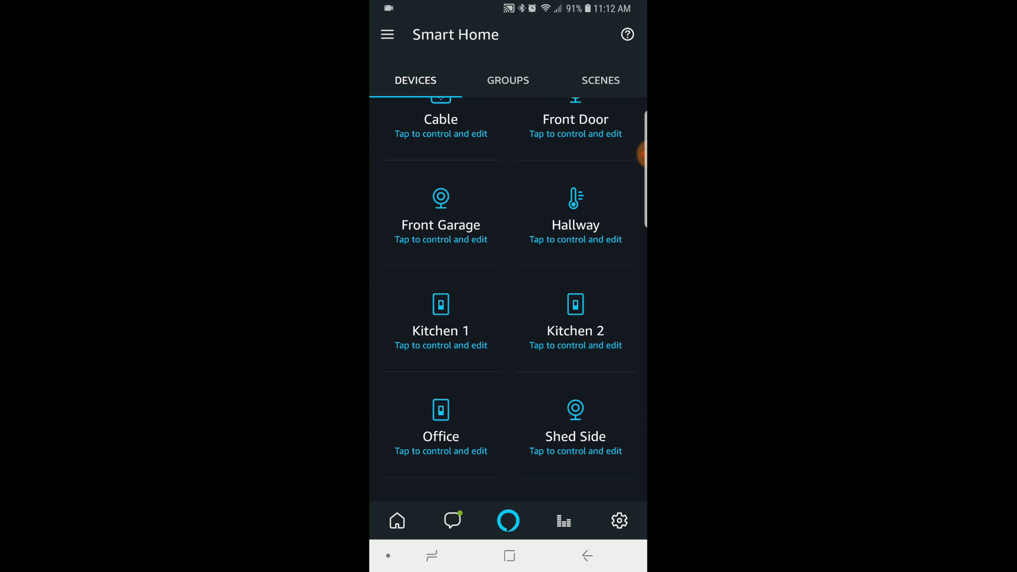
# Step: Review the remaining devices down to TV, then go to the phone's home screen
pyautogui.scroll(-3)
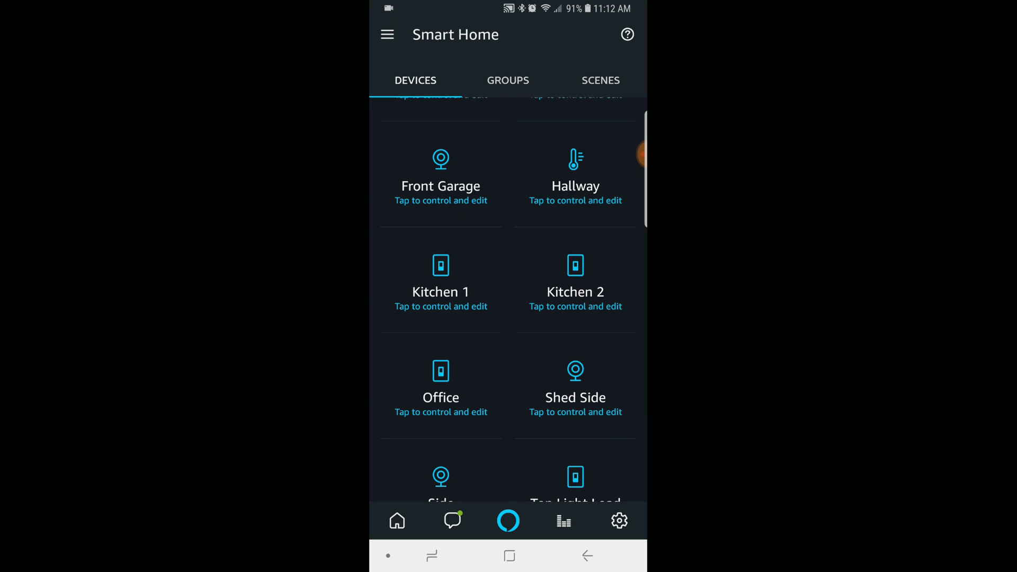
pyautogui.scroll(-3)
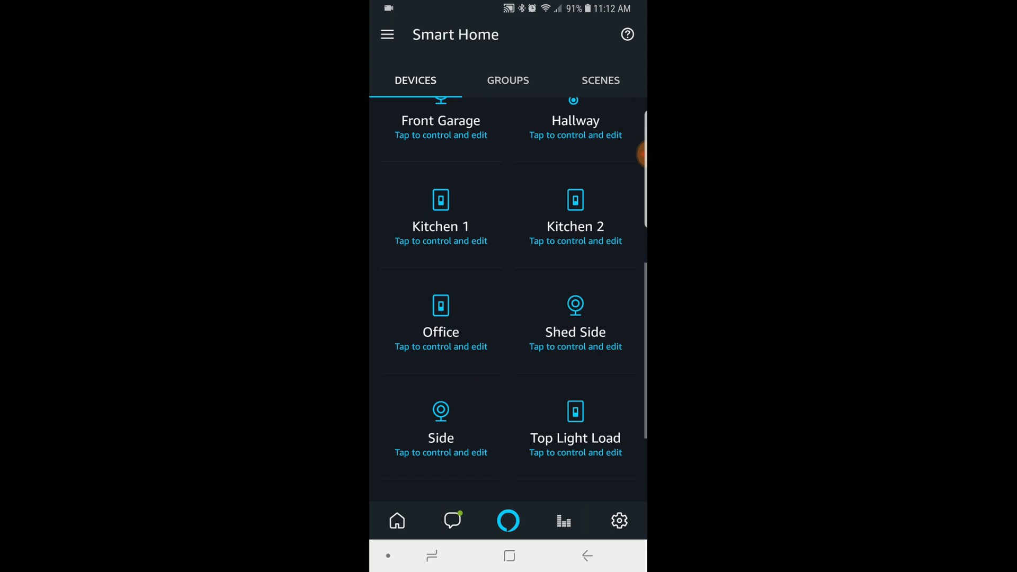
pyautogui.scroll(-3)
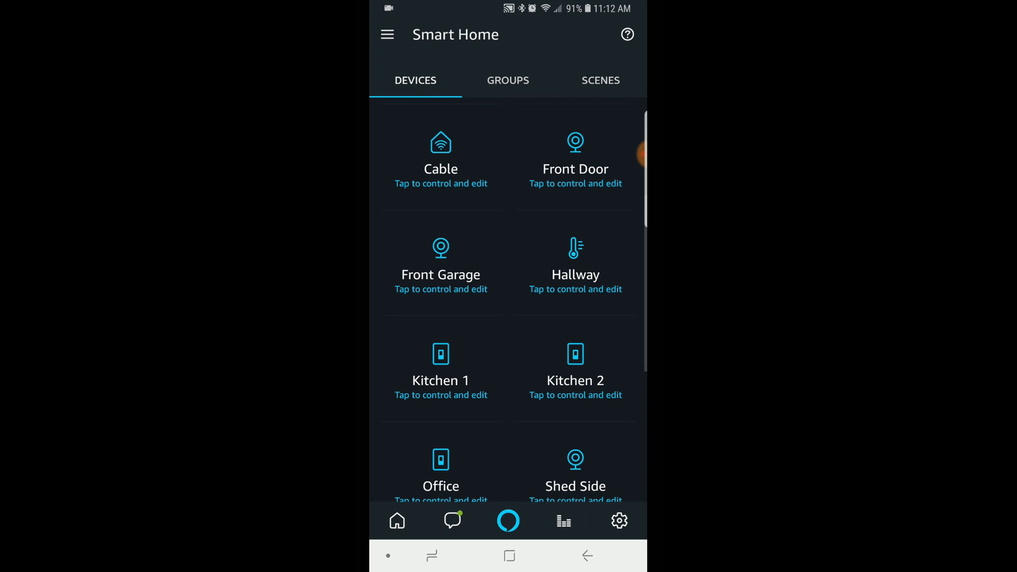
pyautogui.scroll(-3)
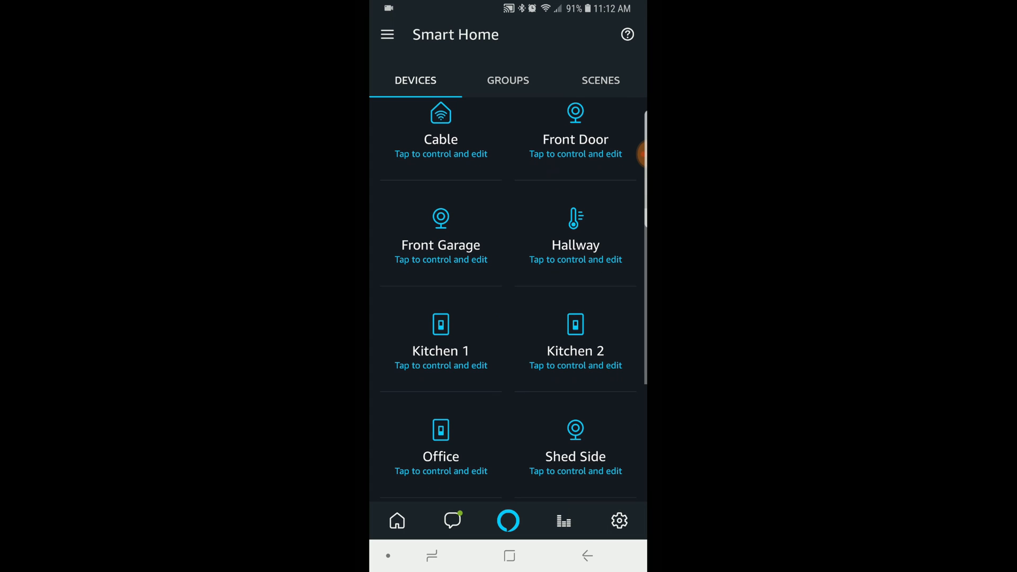
pyautogui.scroll(-3)
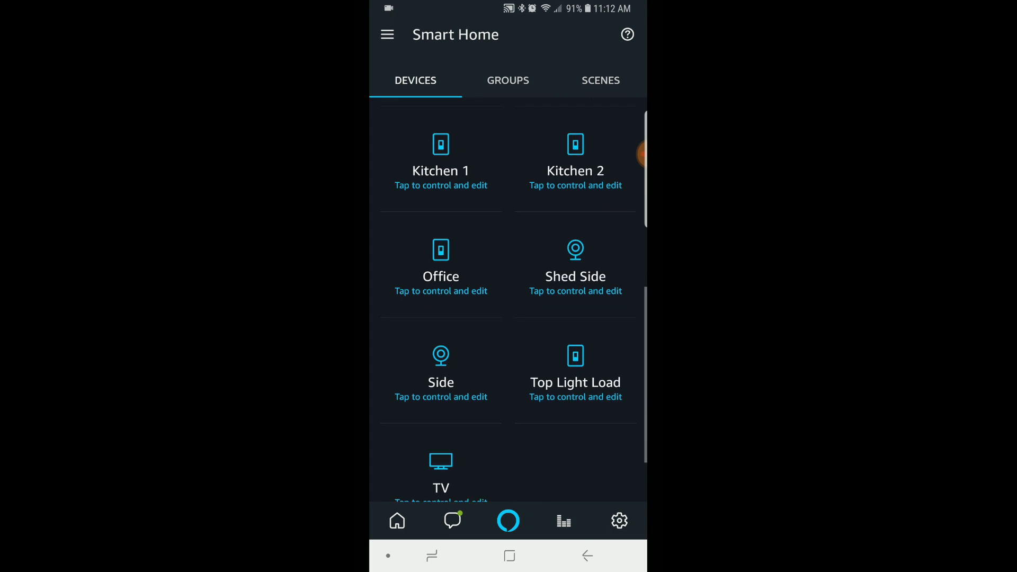
pyautogui.scroll(-3)
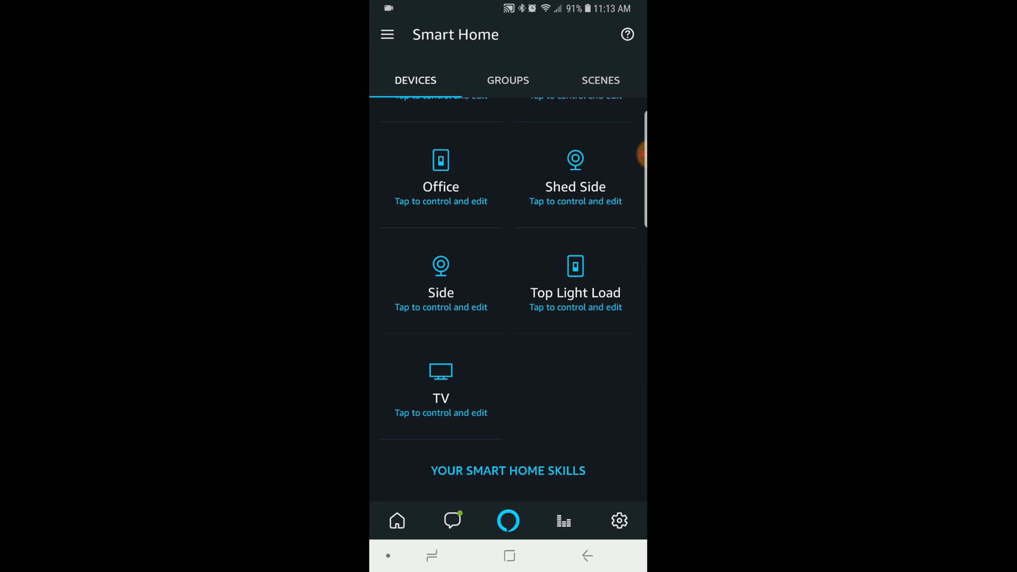
pyautogui.click(509, 555)
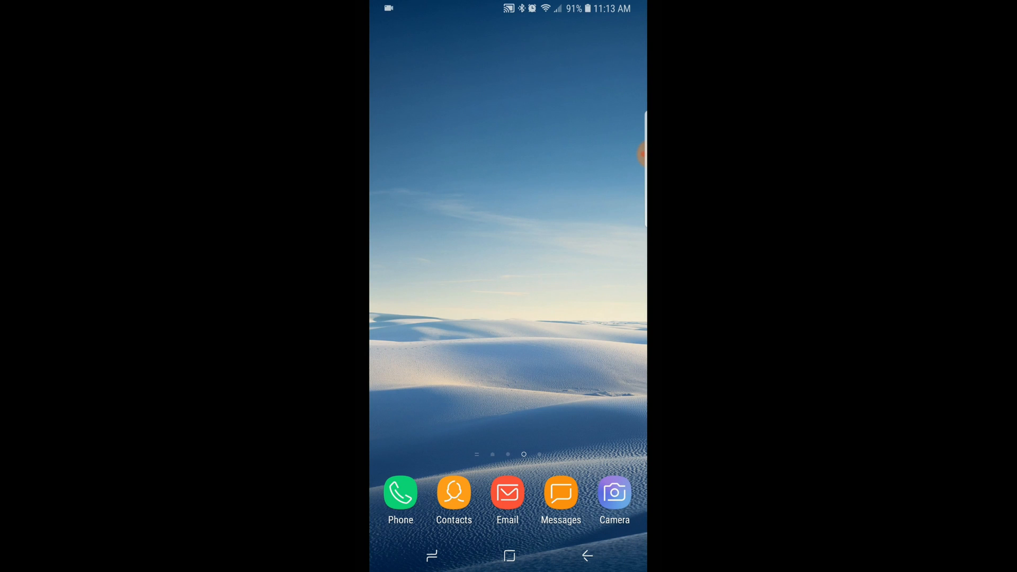